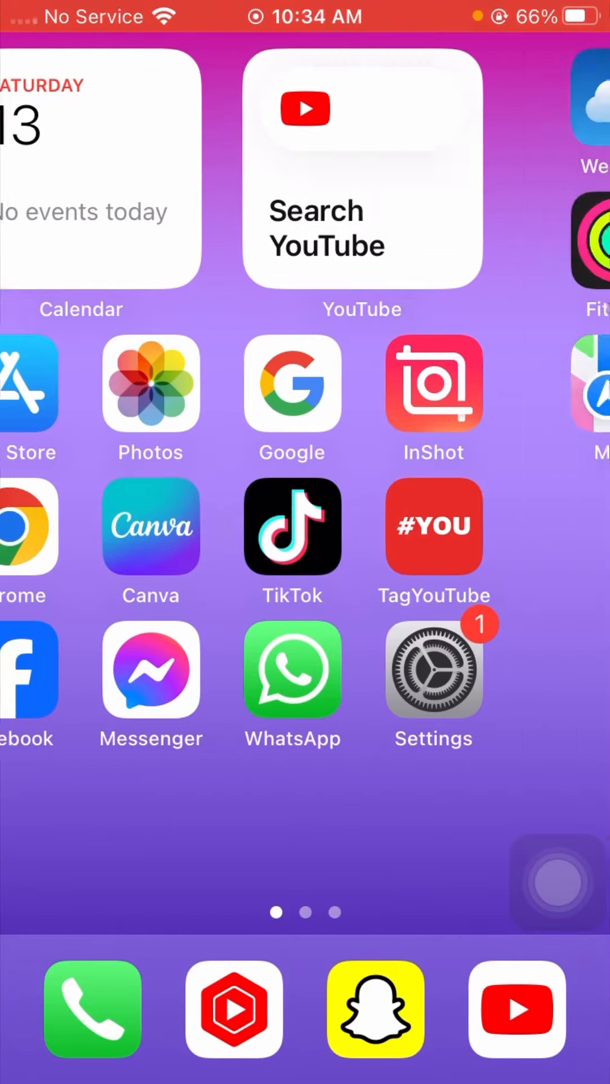
# Launch Messenger and open the side menu showing Chats, Marketplace, Message requests and Archive
pyautogui.hscroll(3)
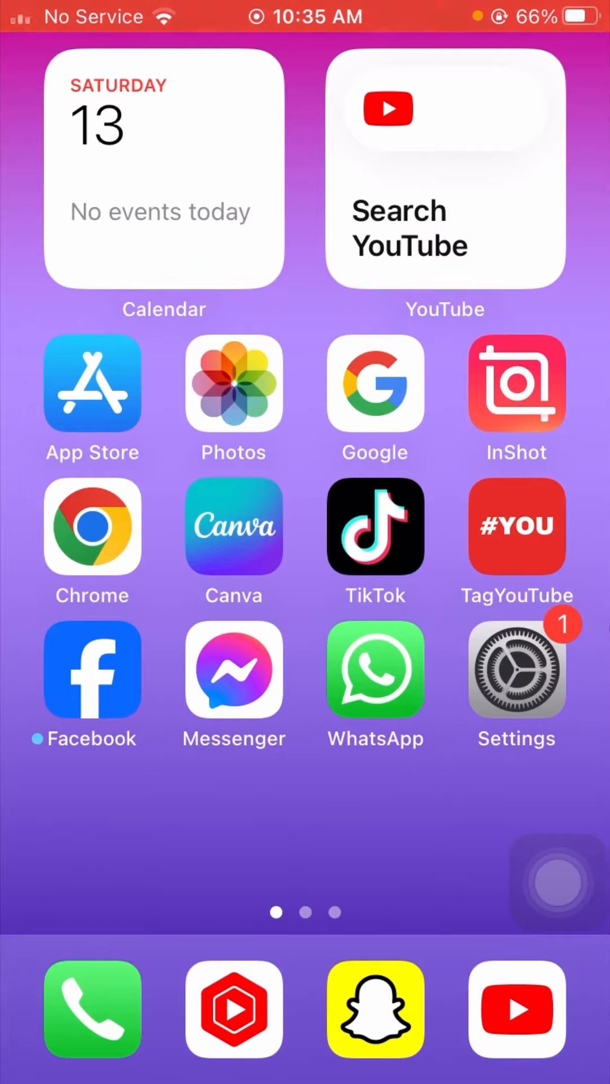
pyautogui.click(233, 669)
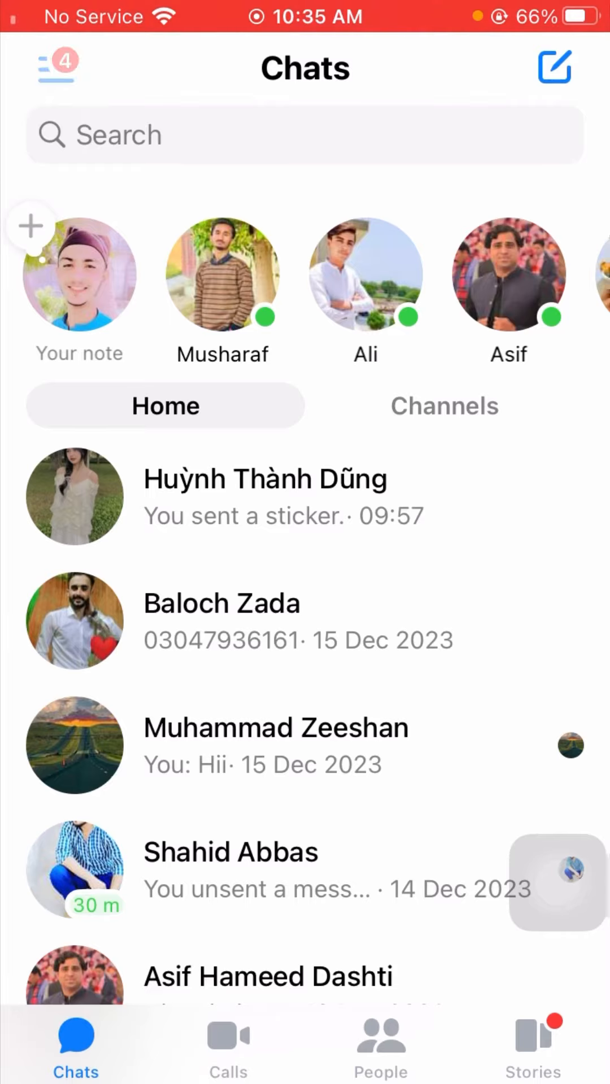
pyautogui.click(58, 67)
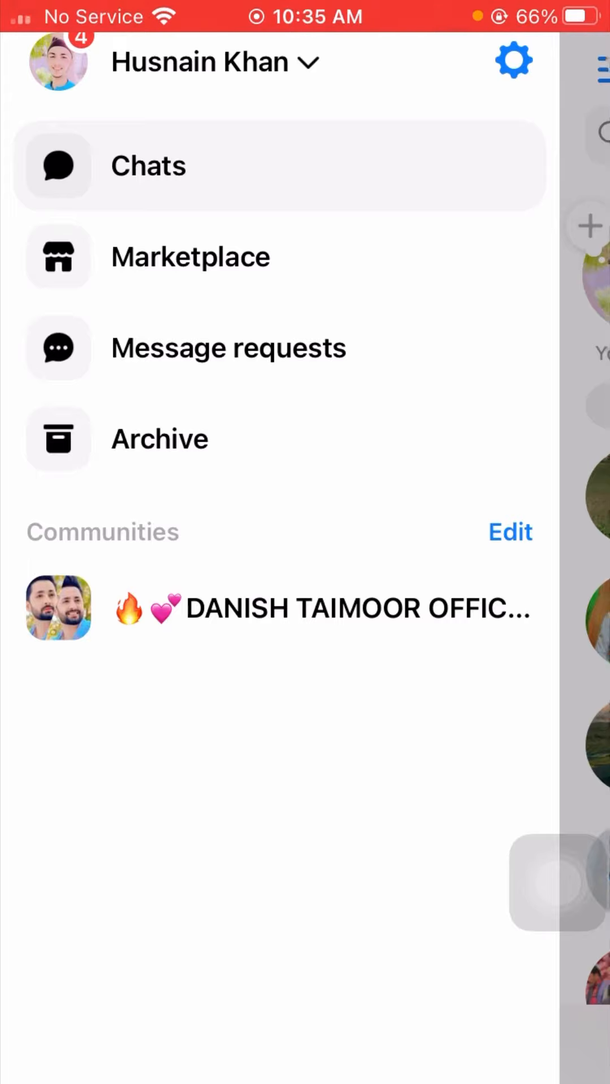
# In Messenger Settings, switch Dark mode from System to Off
pyautogui.click(514, 61)
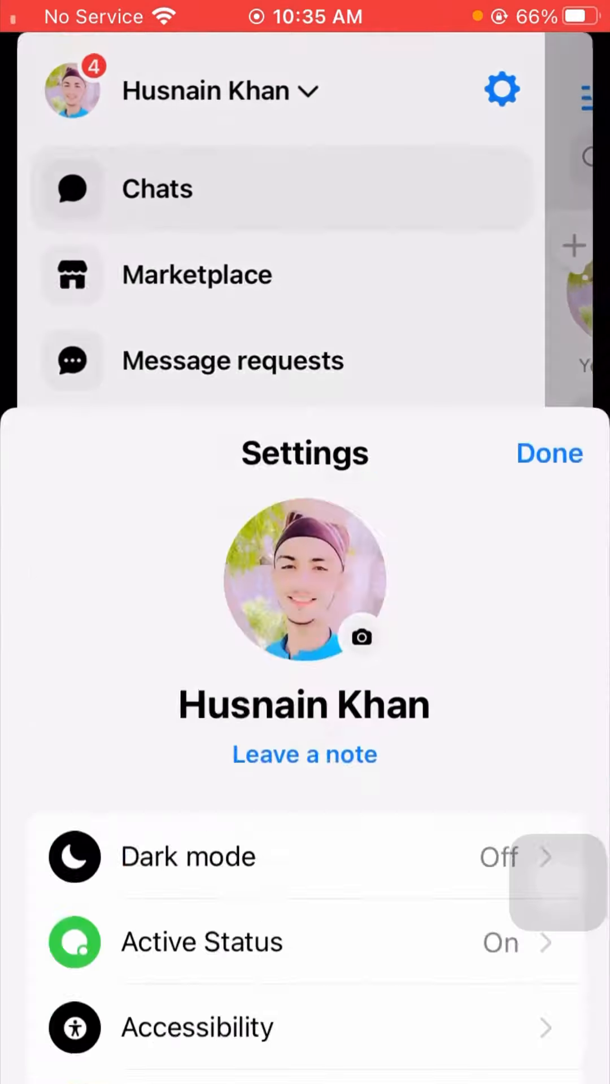
pyautogui.scroll(3)
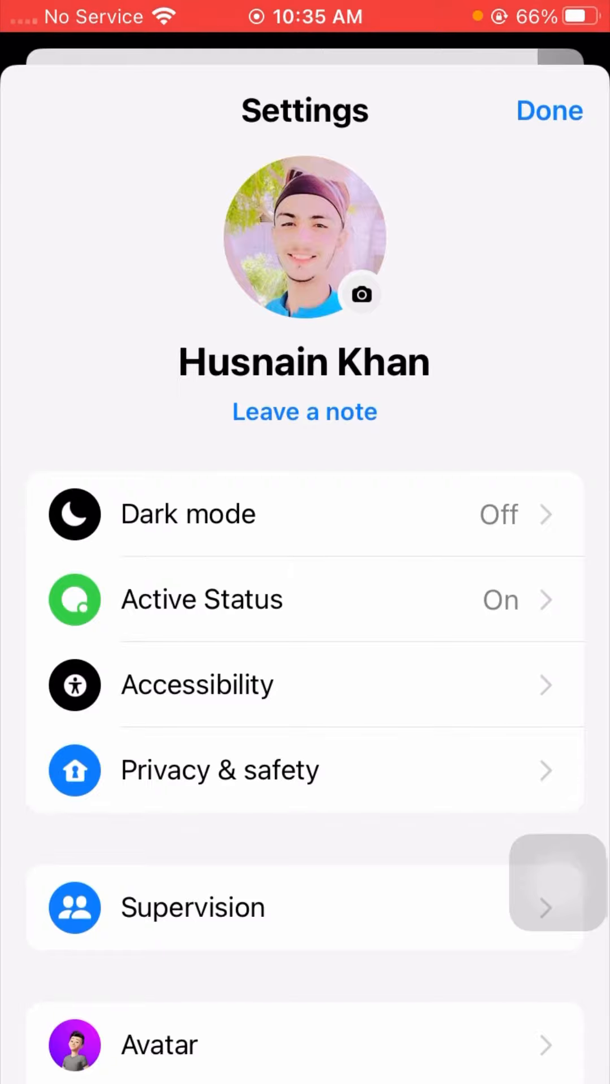
pyautogui.scroll(-3)
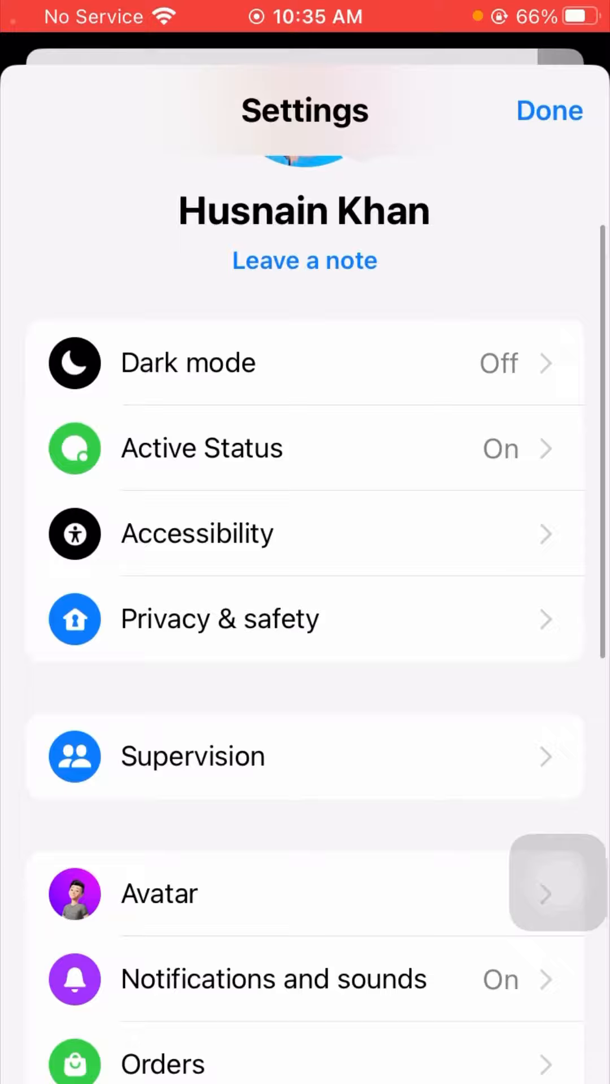
pyautogui.scroll(-3)
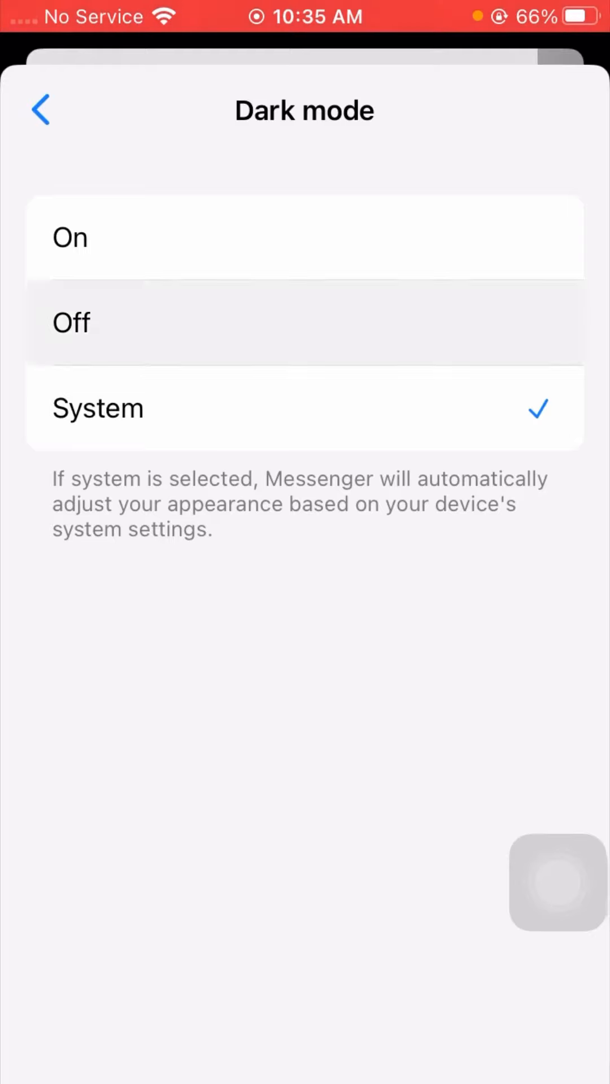
pyautogui.click(304, 323)
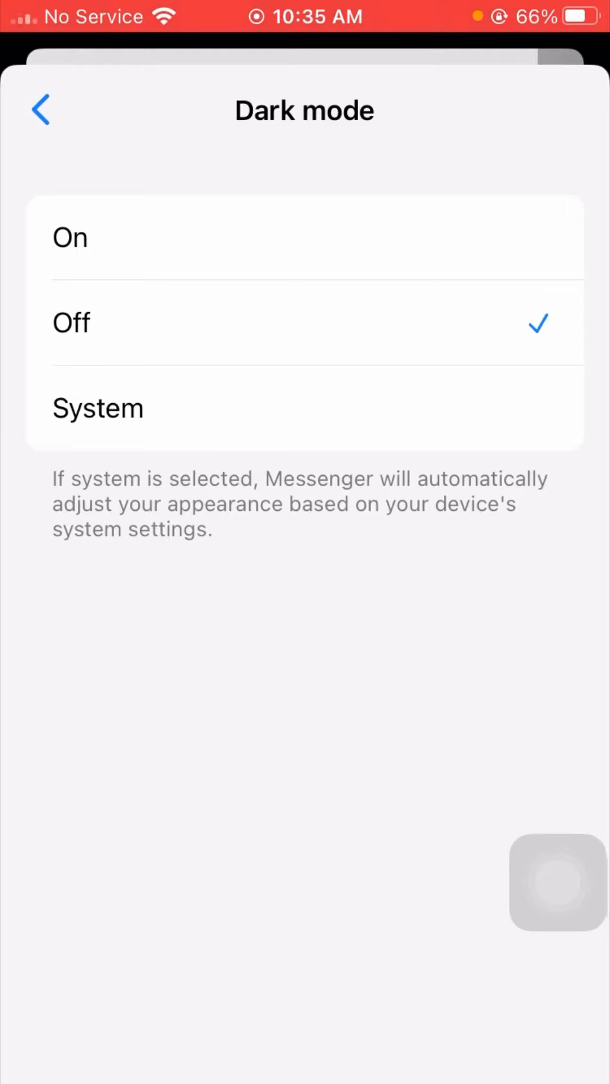